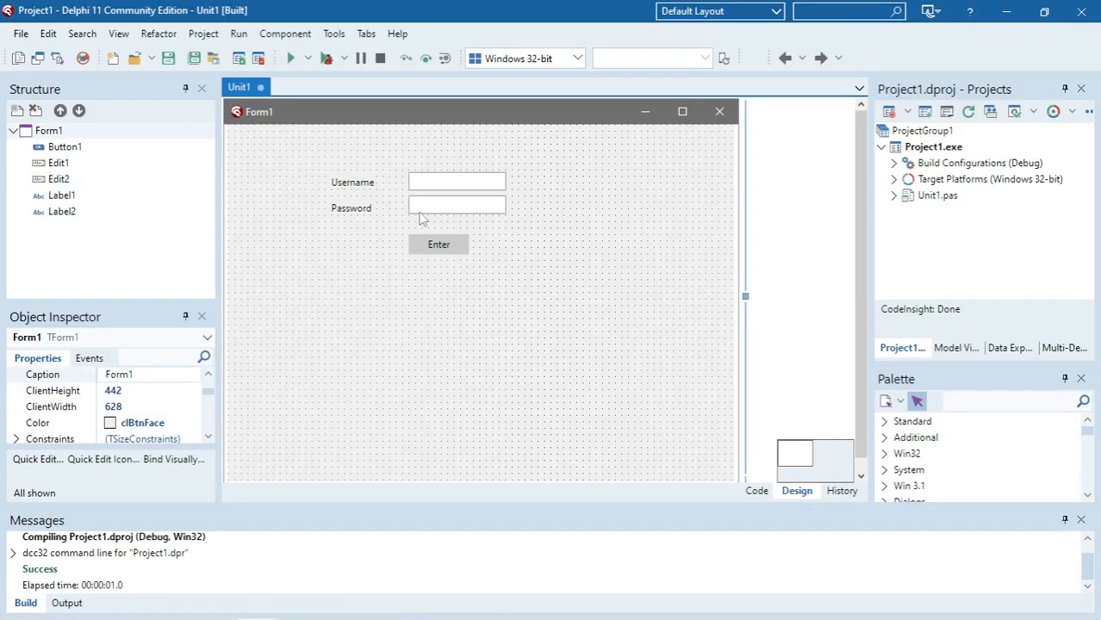
mouse_move(568, 273)
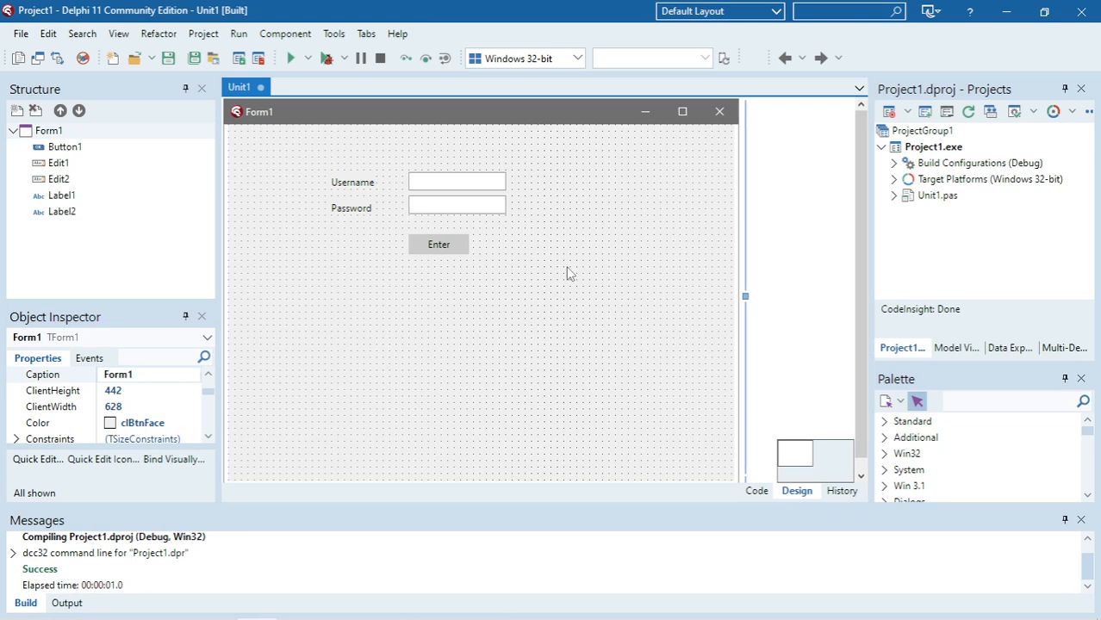
Select the Password edit box (Edit2) and scroll its properties down to PasswordChar.
click(456, 204)
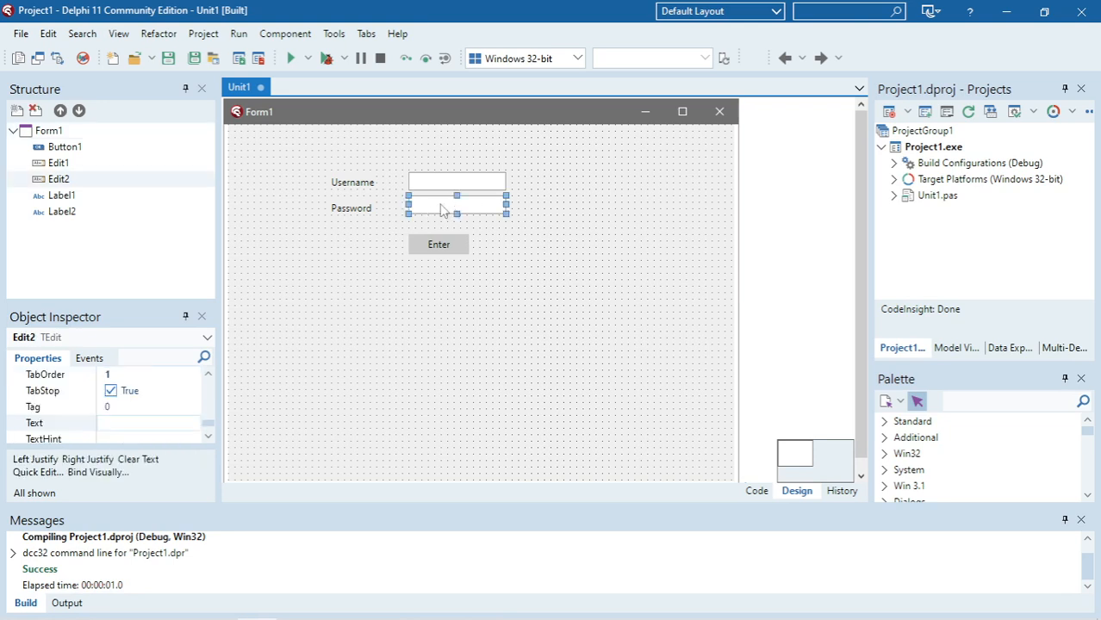
mouse_move(452, 212)
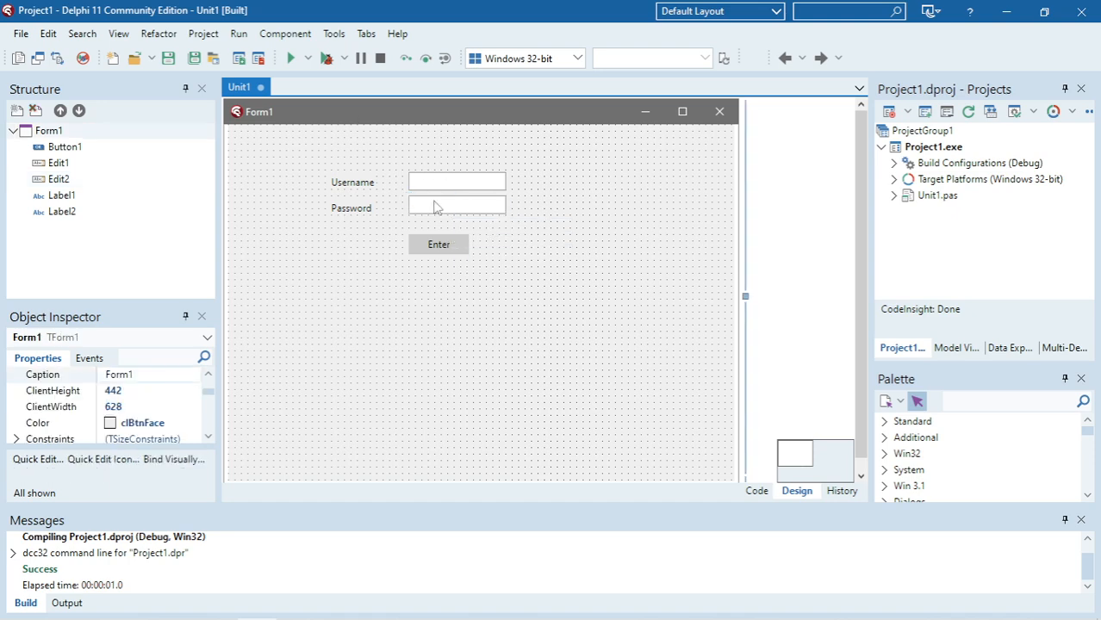
click(456, 207)
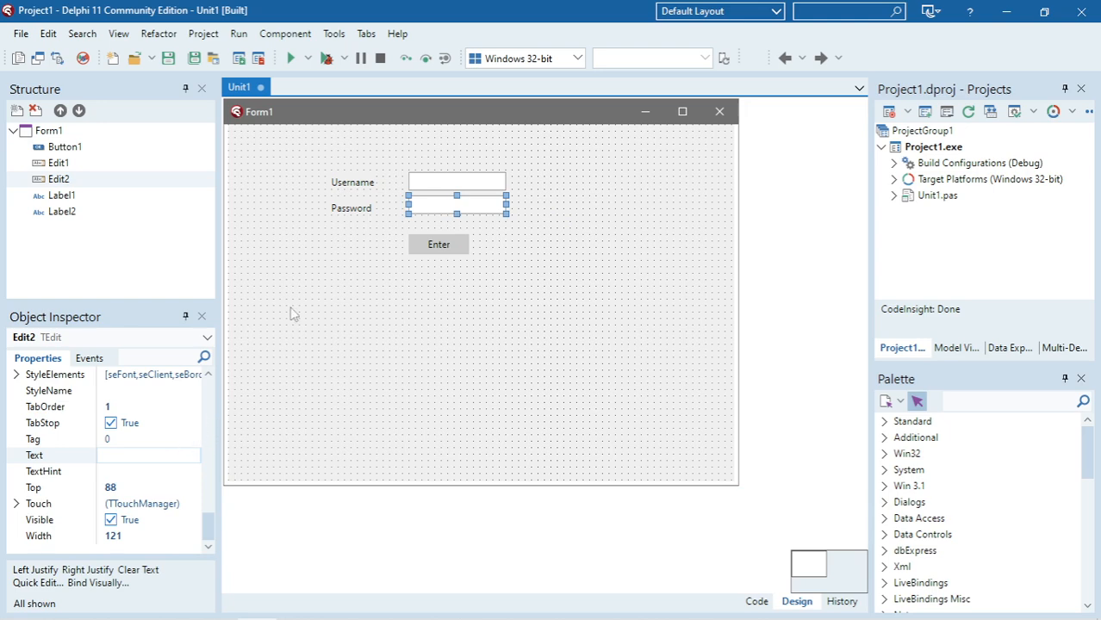
scroll(down, 3)
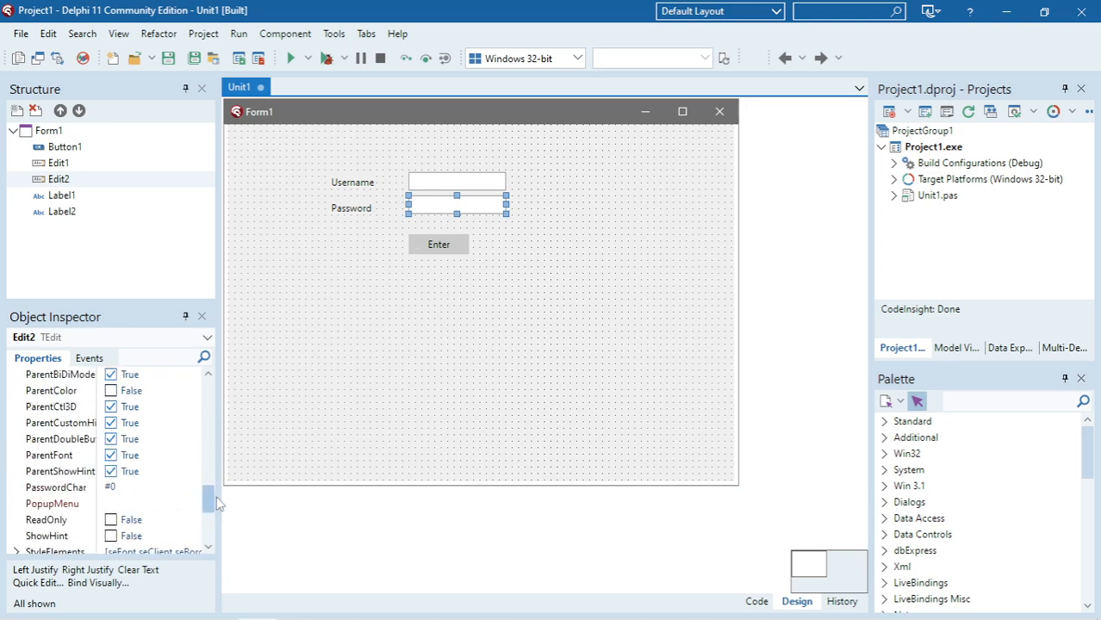
mouse_move(93, 495)
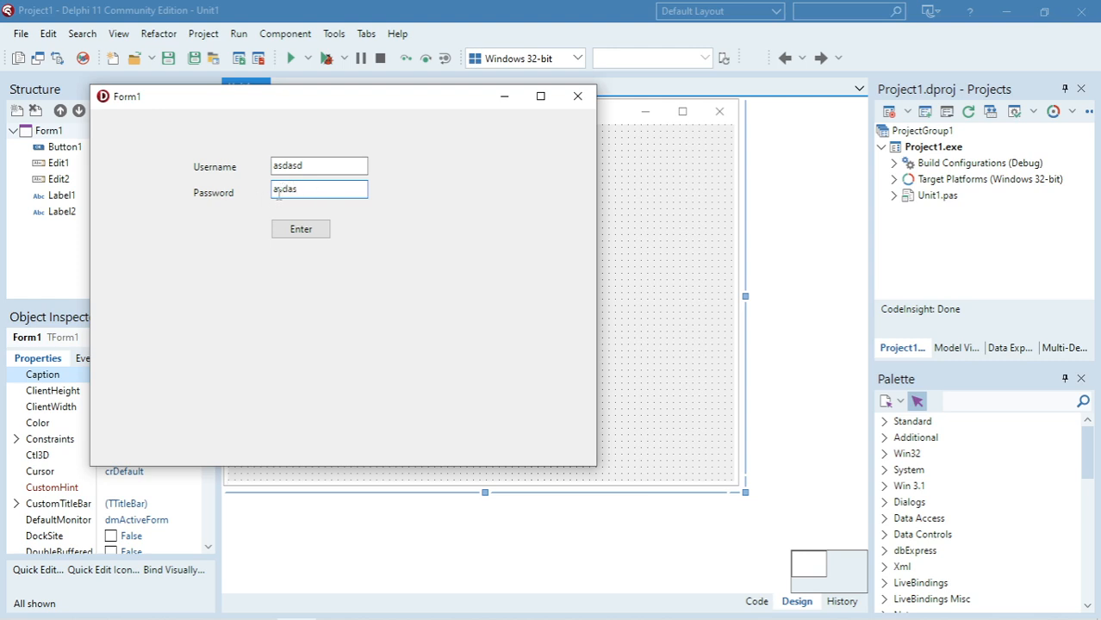
triple_click(319, 188)
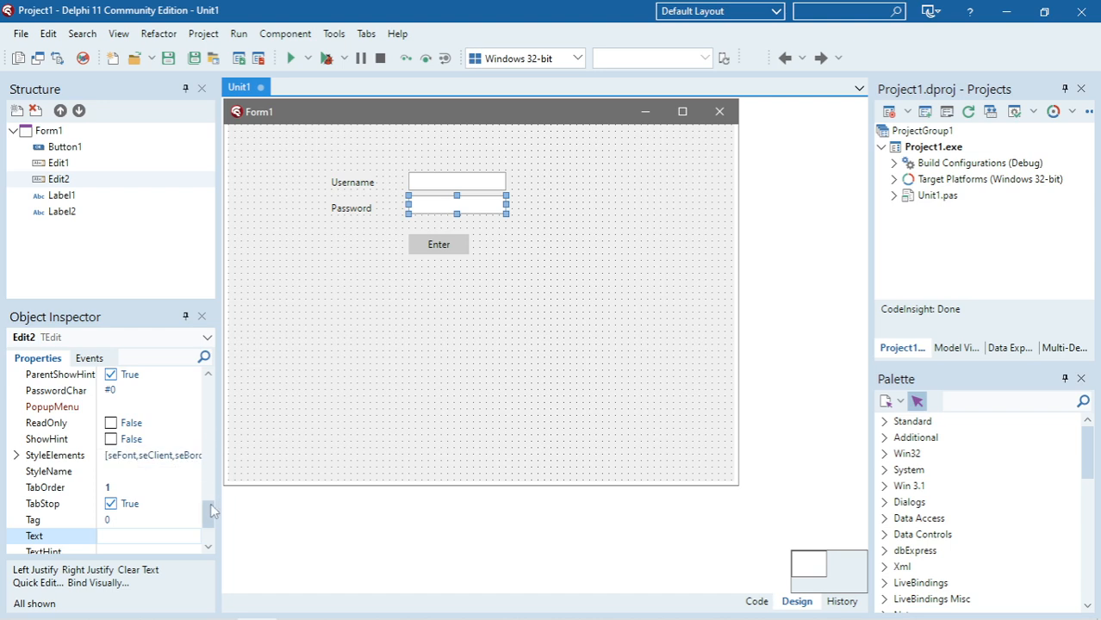
Change Edit2's PasswordChar from #0 to an asterisk (*).
scroll(down, 3)
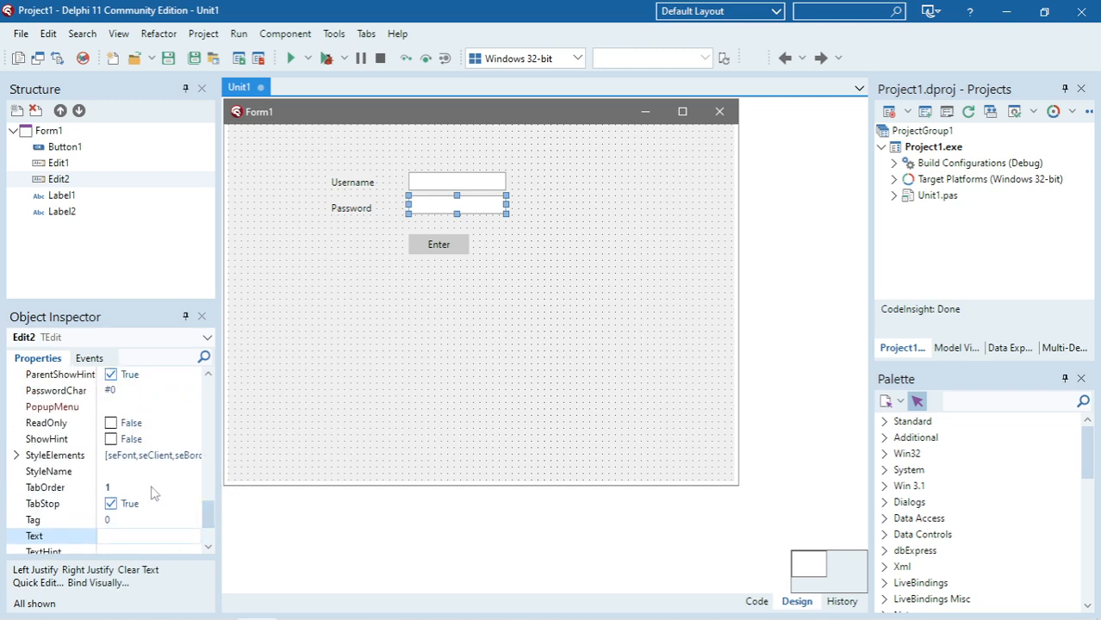
click(151, 390)
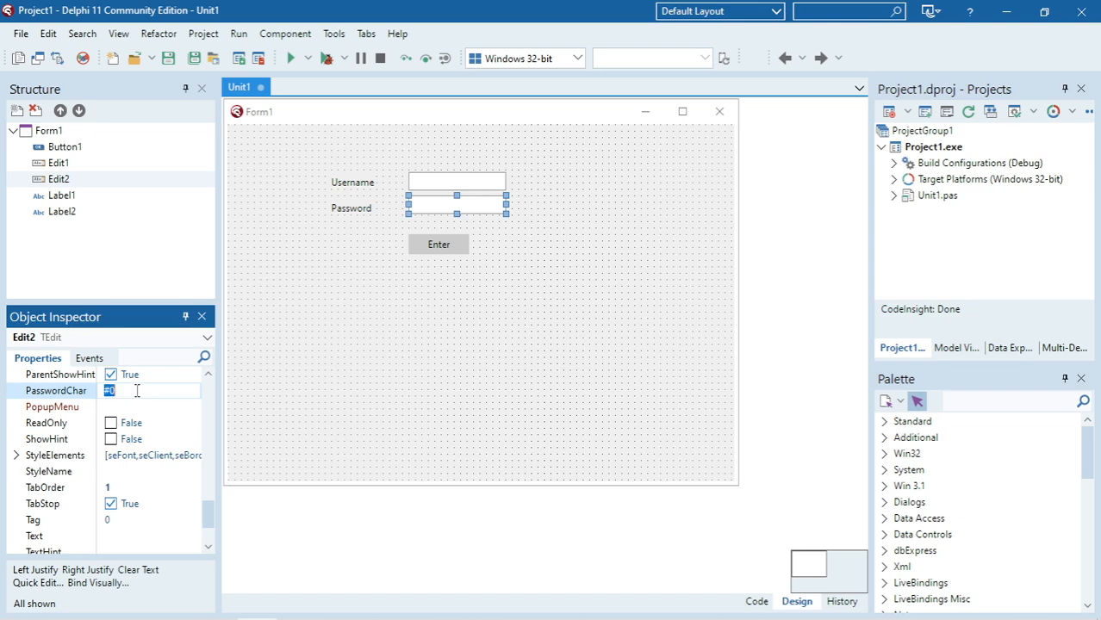
text(*)
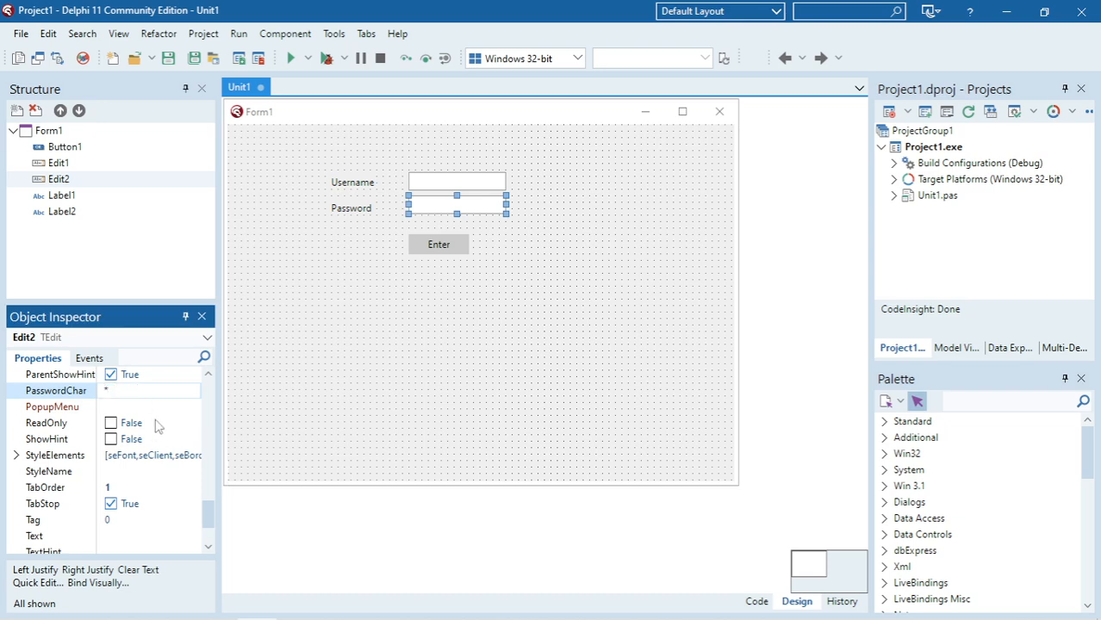
click(437, 243)
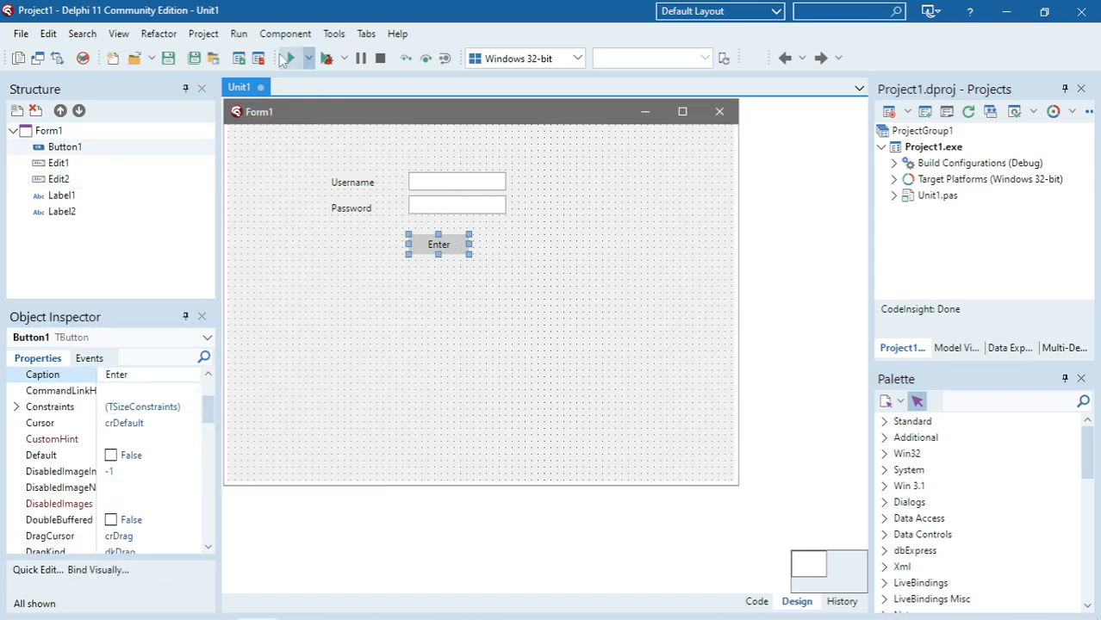
Run the login form, enter username Jim, and select the masked password text.
click(289, 58)
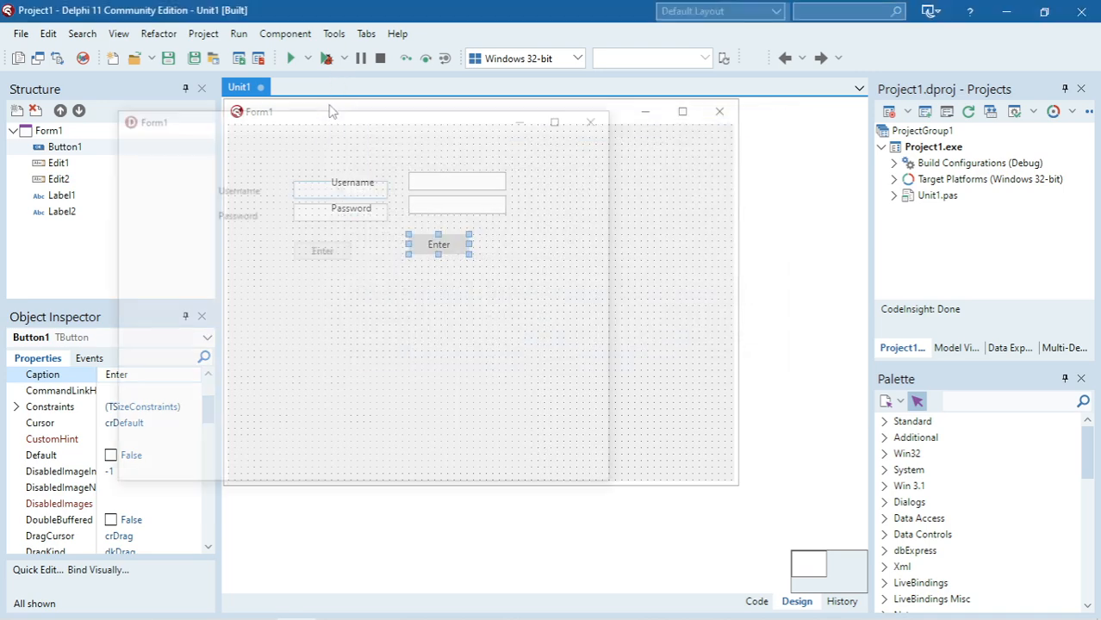
click(290, 58)
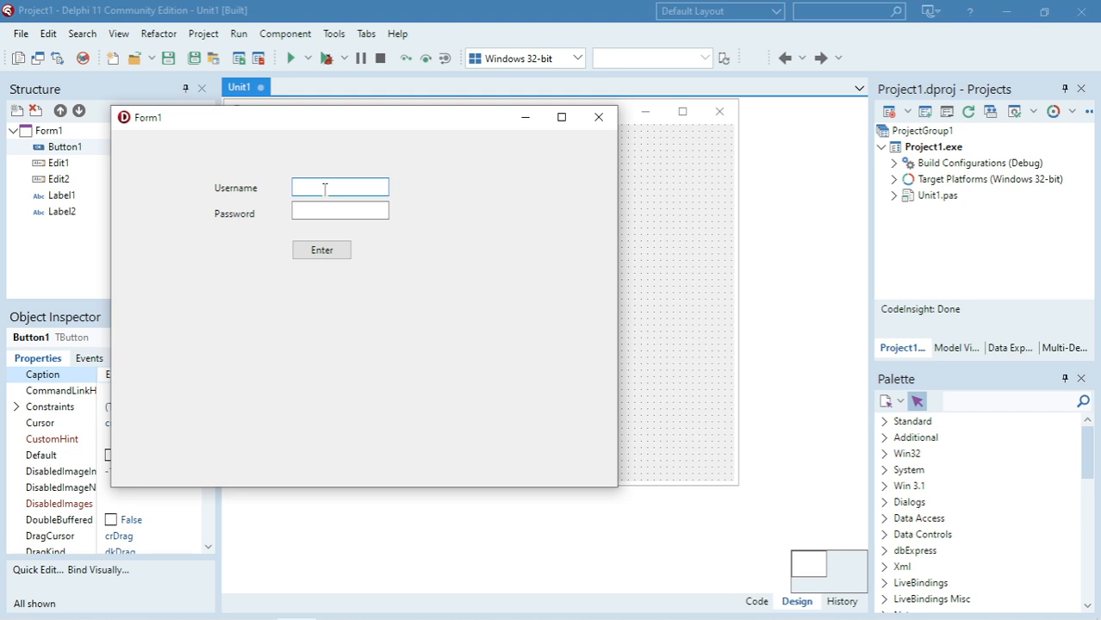
text(Jim)
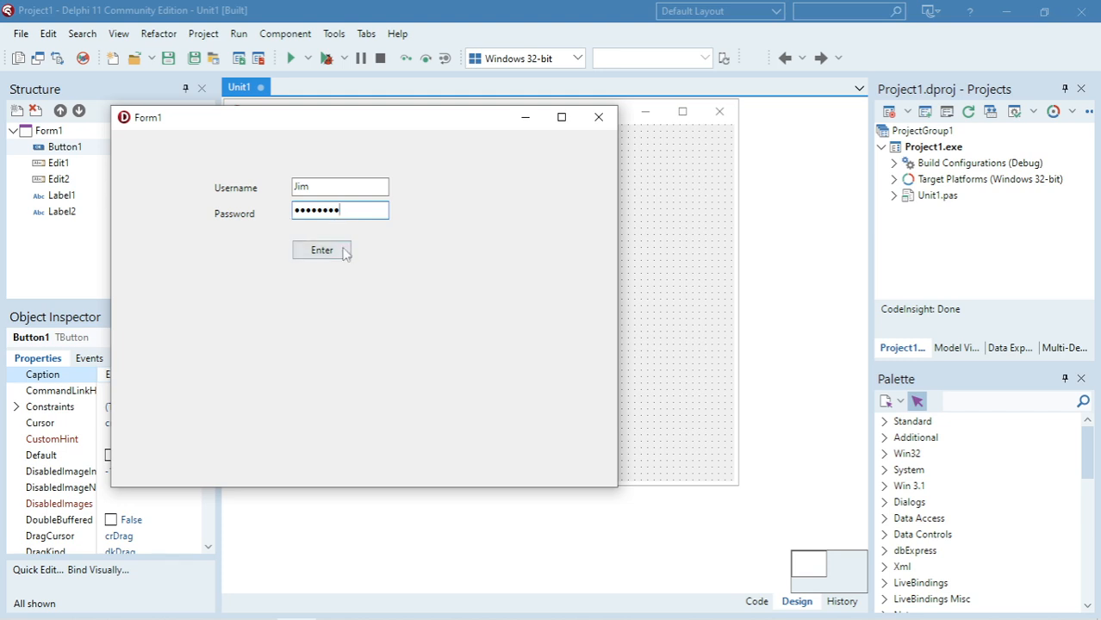
mouse_move(327, 292)
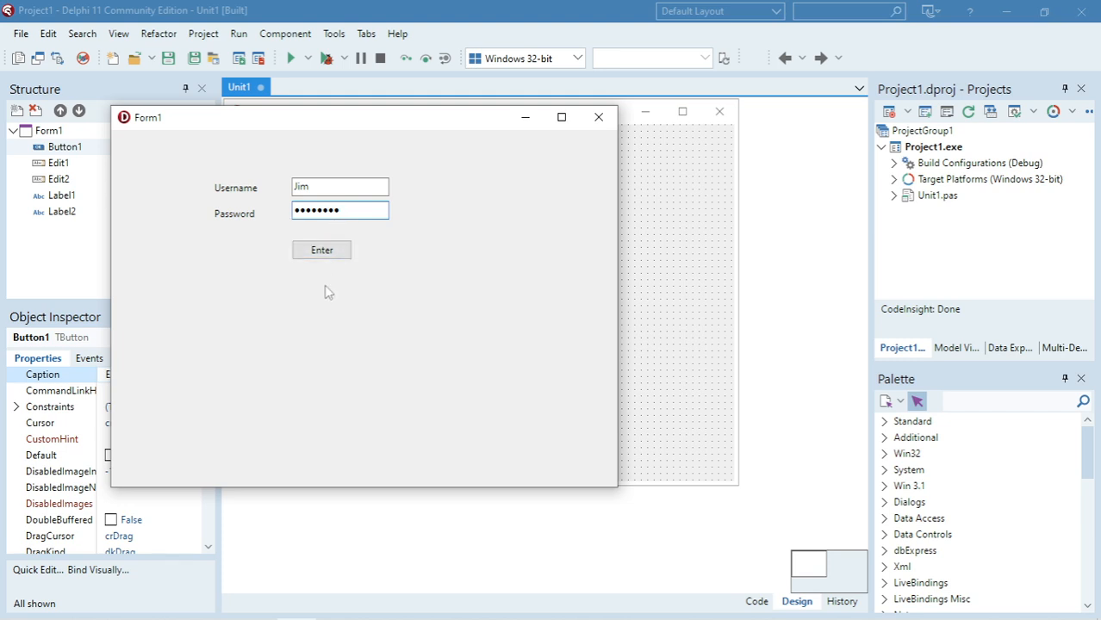
mouse_move(388, 239)
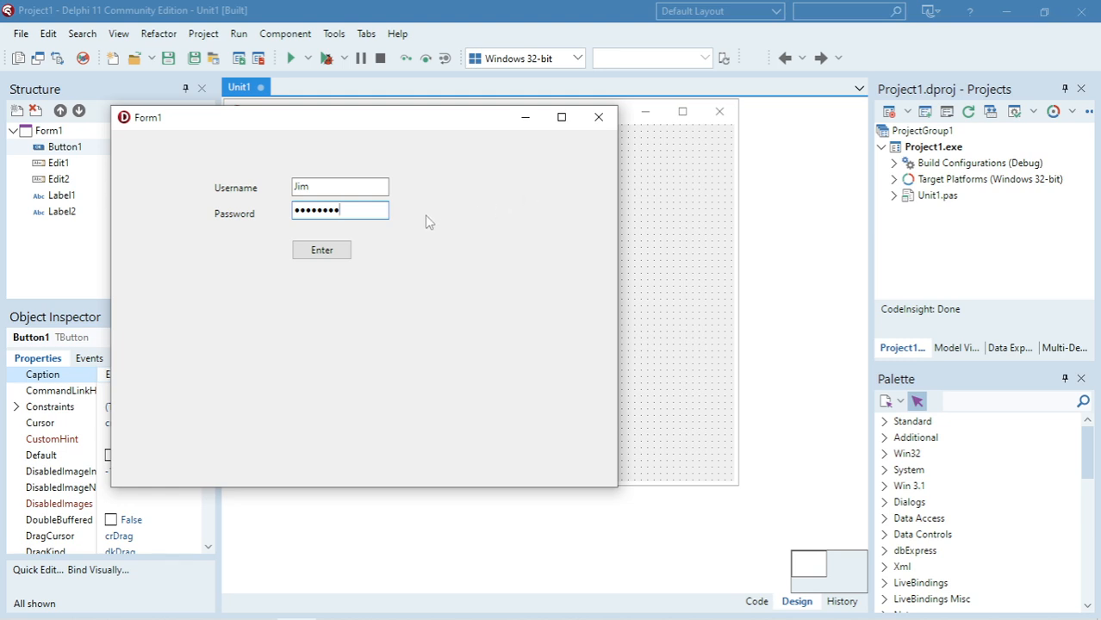
mouse_move(424, 217)
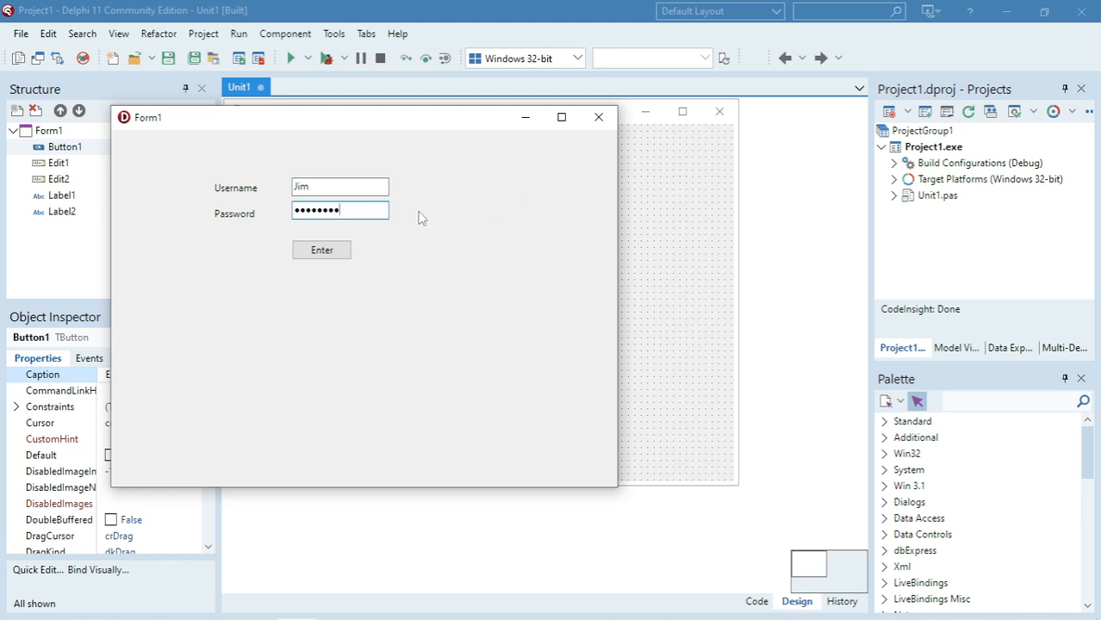
triple_click(339, 210)
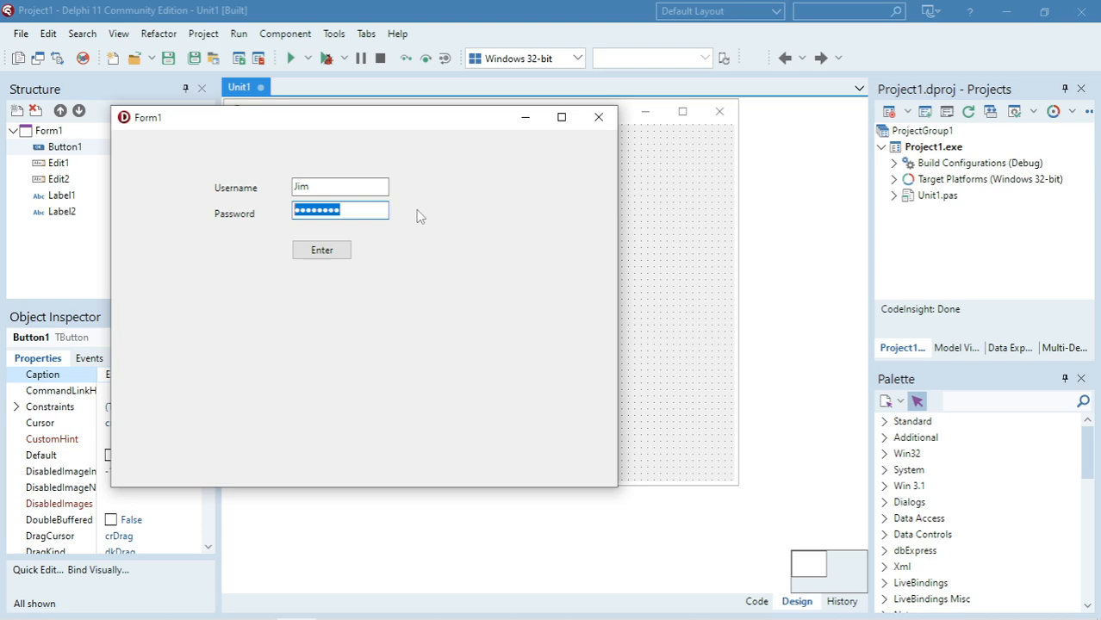
mouse_move(424, 215)
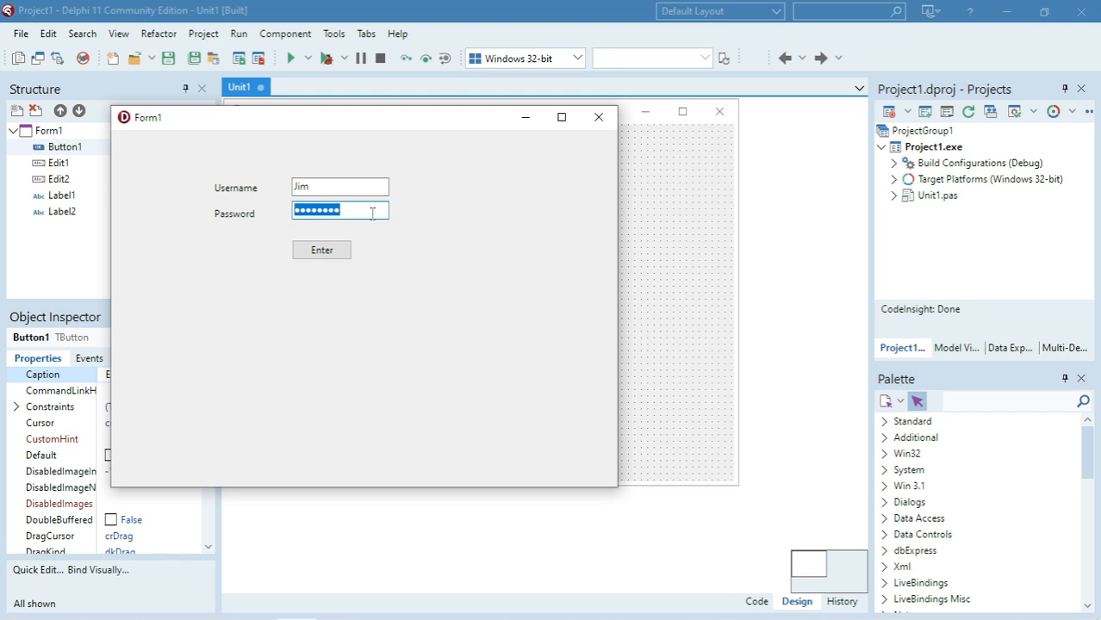
mouse_move(401, 249)
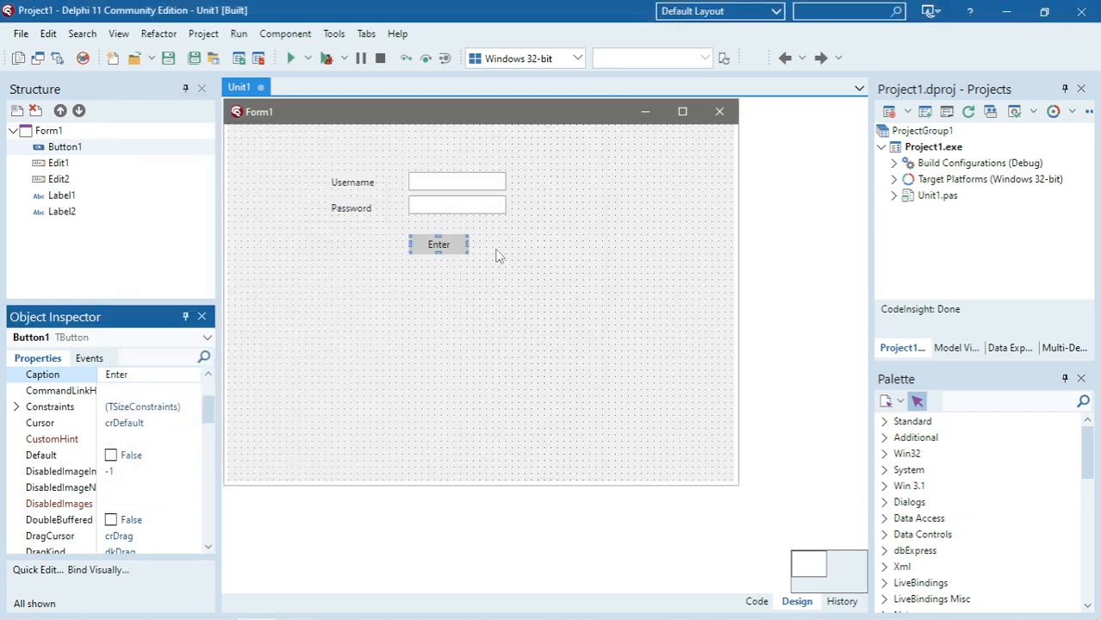
Reselect Edit2 and focus its asterisk PasswordChar property.
click(457, 206)
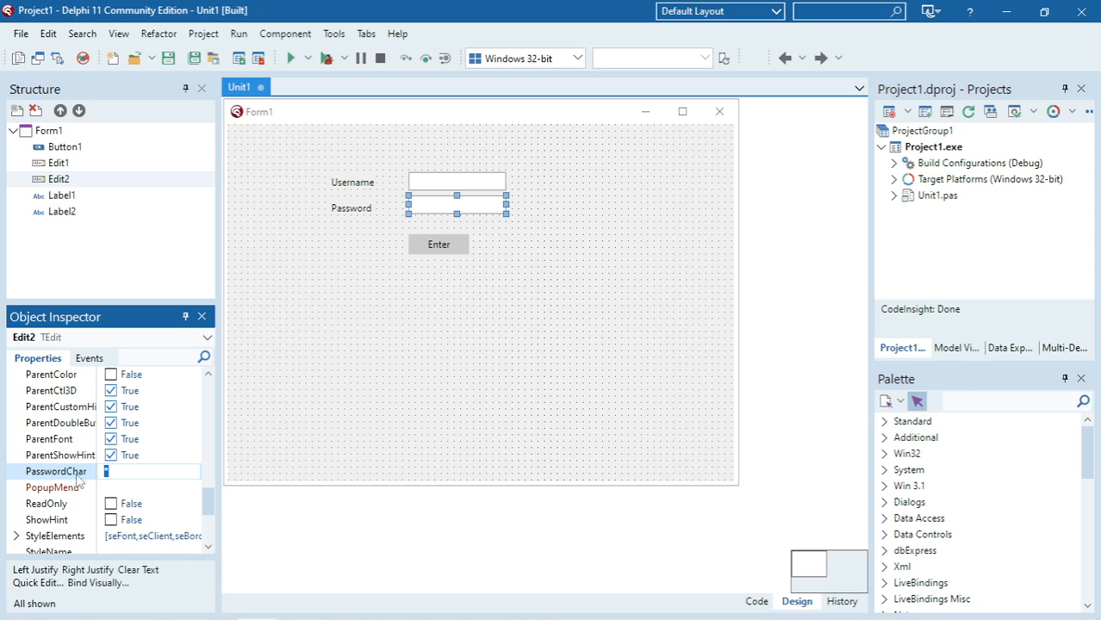
click(155, 471)
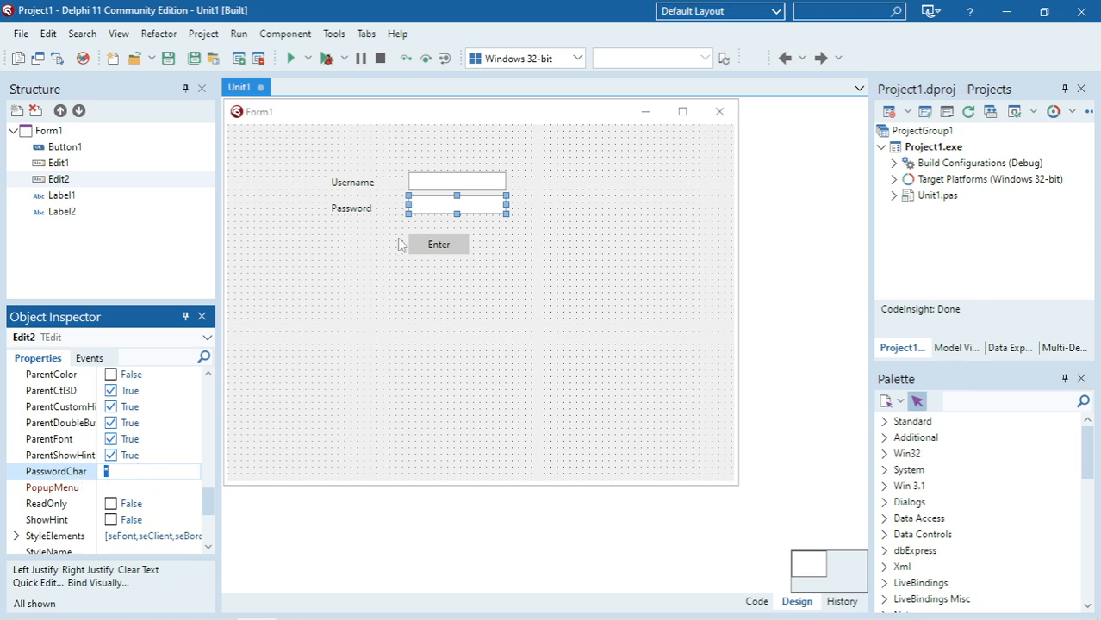
mouse_move(366, 292)
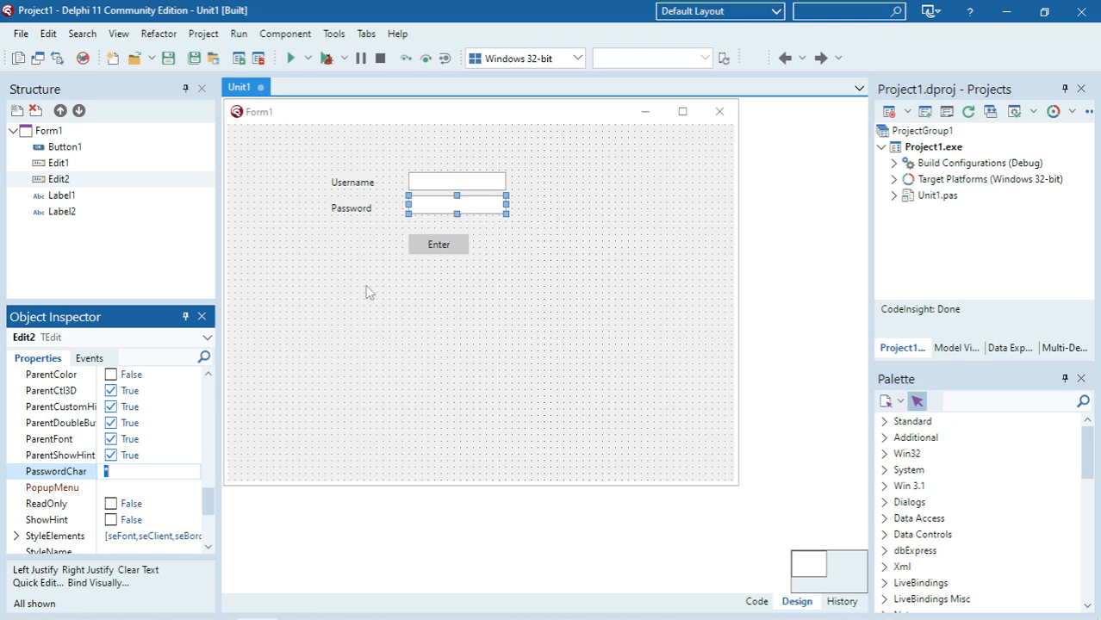
mouse_move(506, 261)
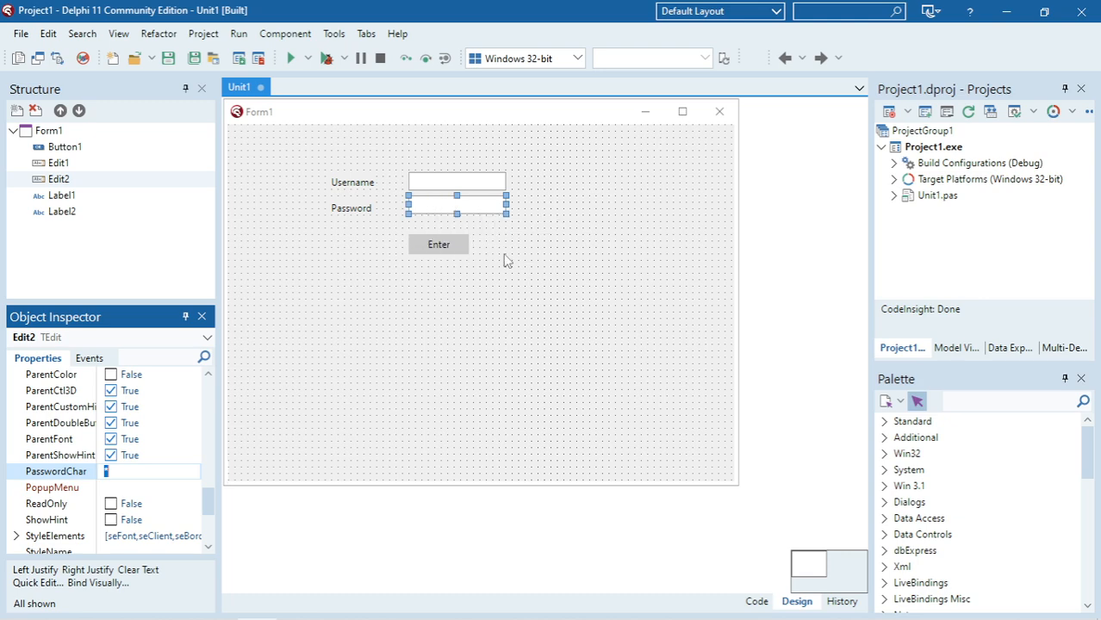